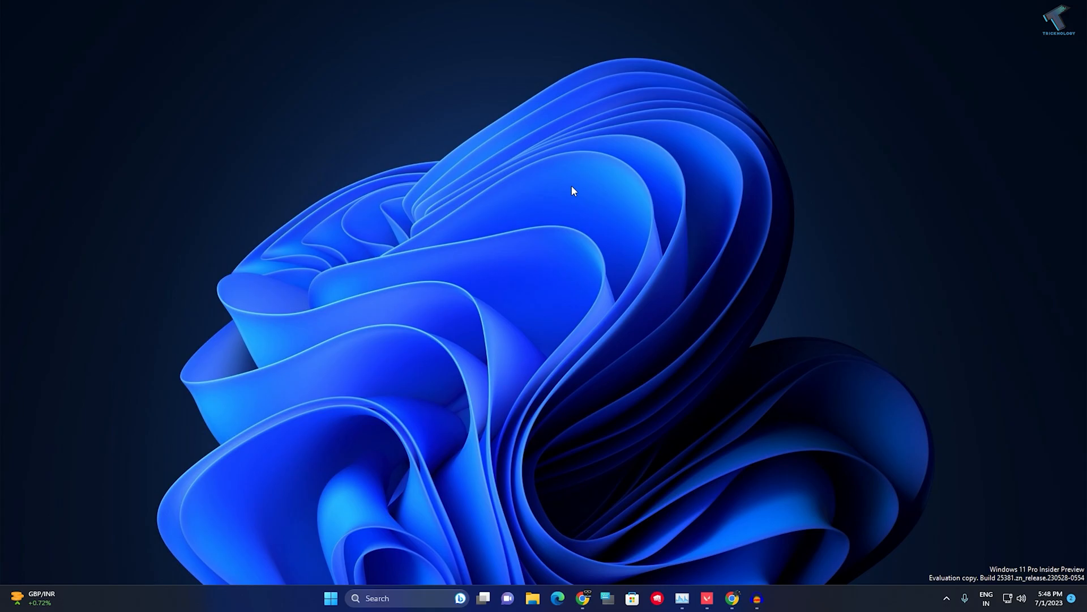
pyautogui.moveTo(730, 543)
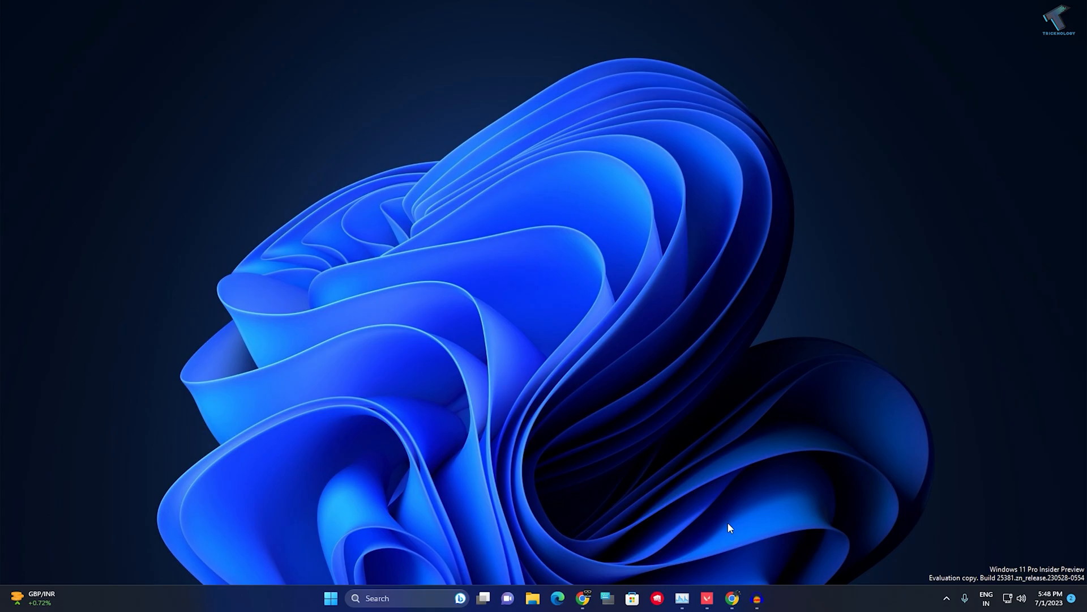
pyautogui.moveTo(421, 540)
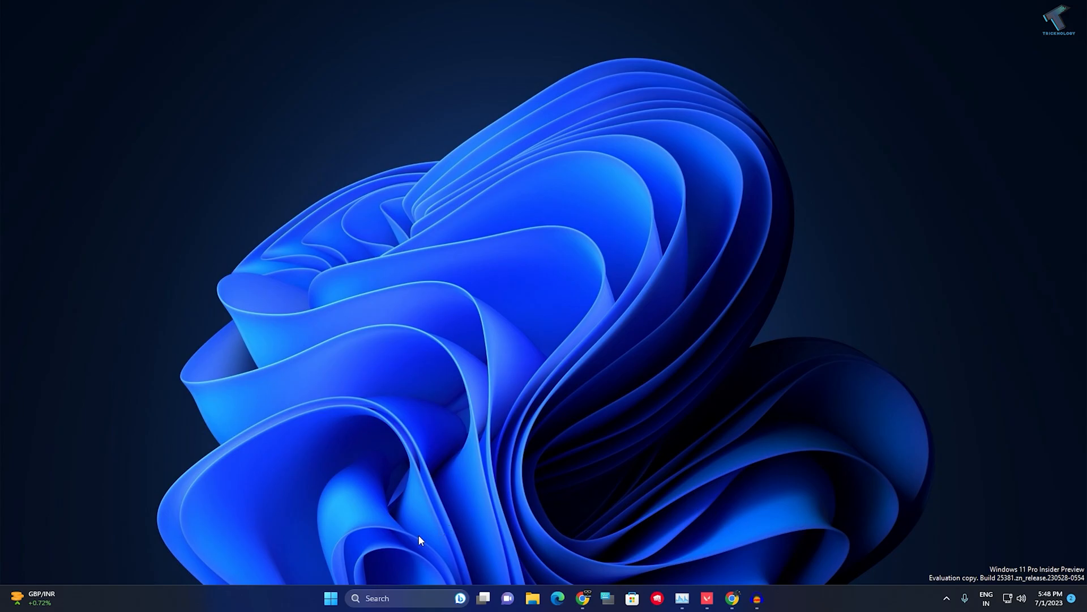
pyautogui.moveTo(327, 602)
pyautogui.write('cmd')
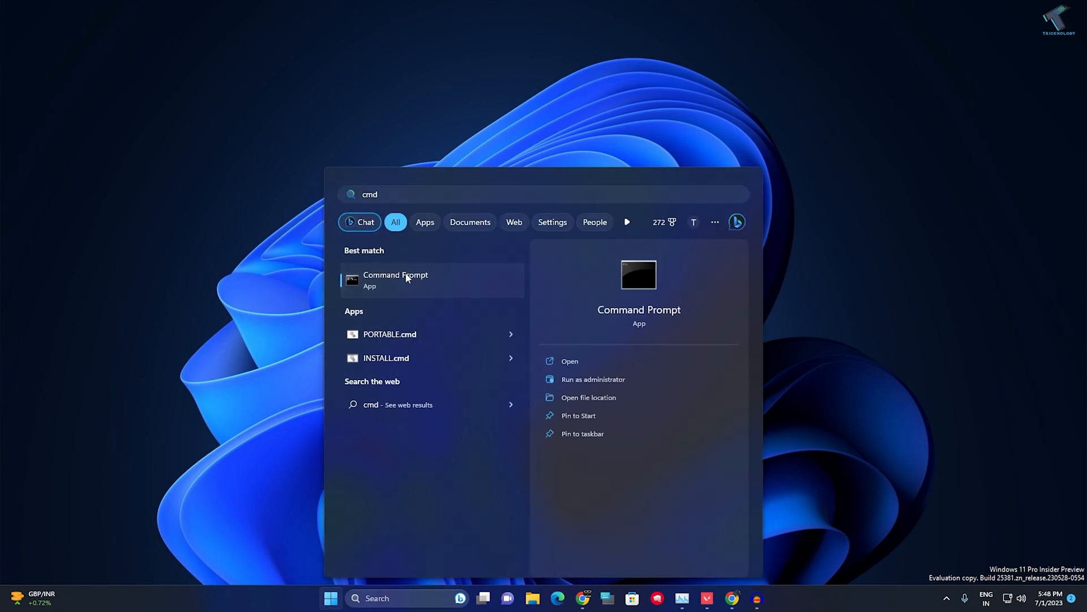
# Step: Launch Command Prompt as administrator from the cmd search result and approve the UAC prompt
pyautogui.rightClick(395, 280)
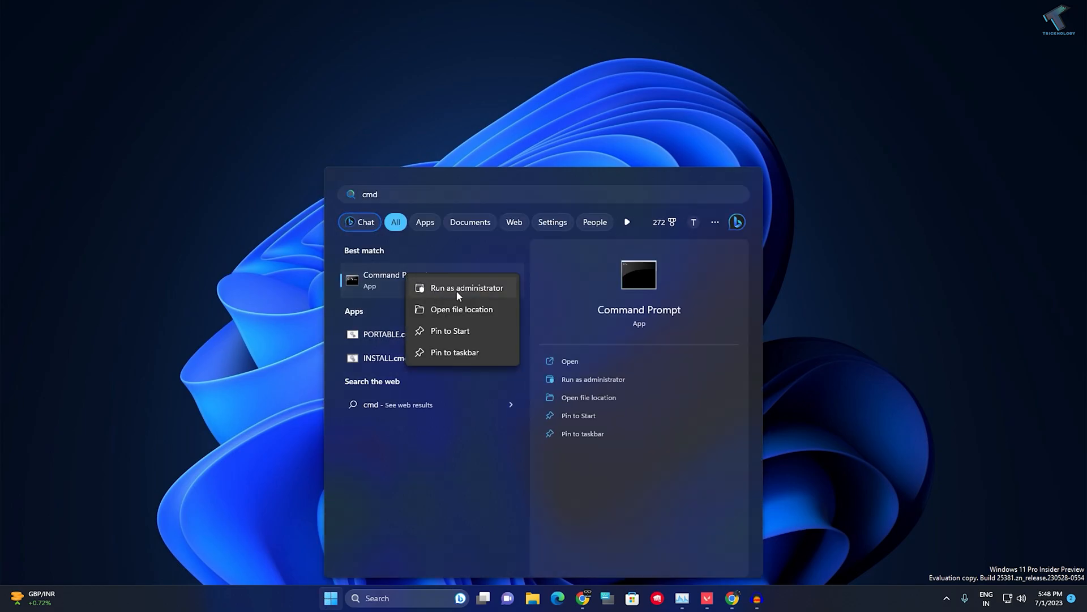
pyautogui.click(467, 288)
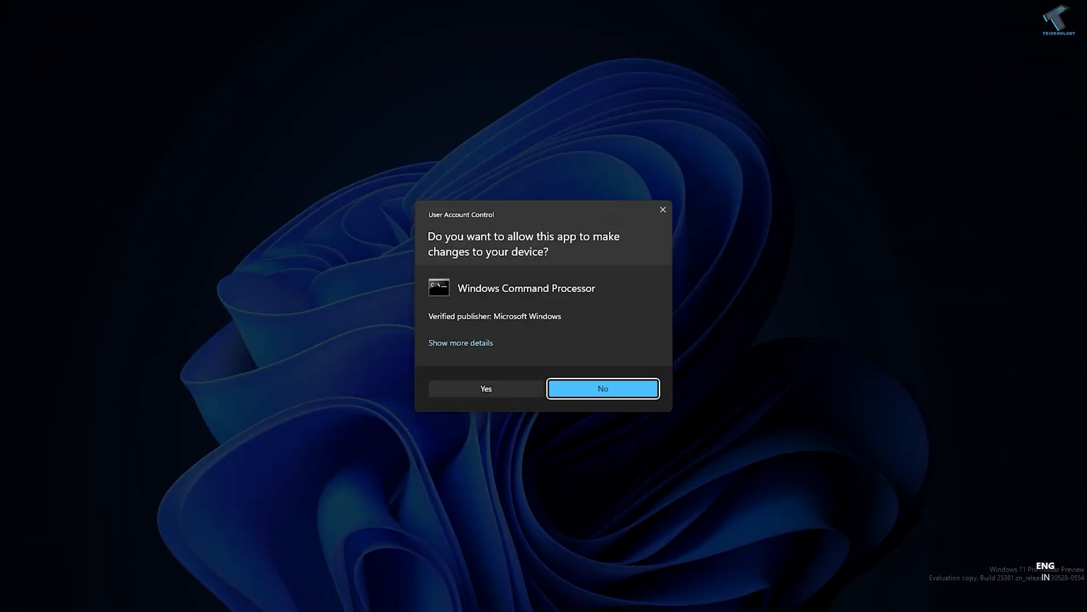
pyautogui.click(485, 389)
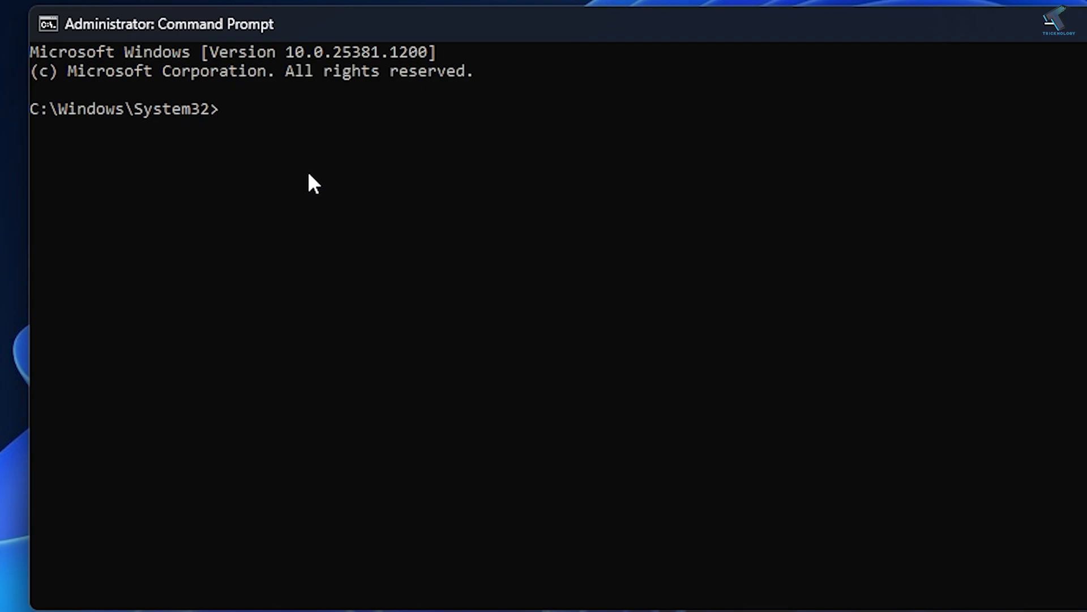
# Step: Run 'powercfg /h off' to disable hibernation, then enter 'powercfg /h on' to re-enable it
pyautogui.write('powercf')
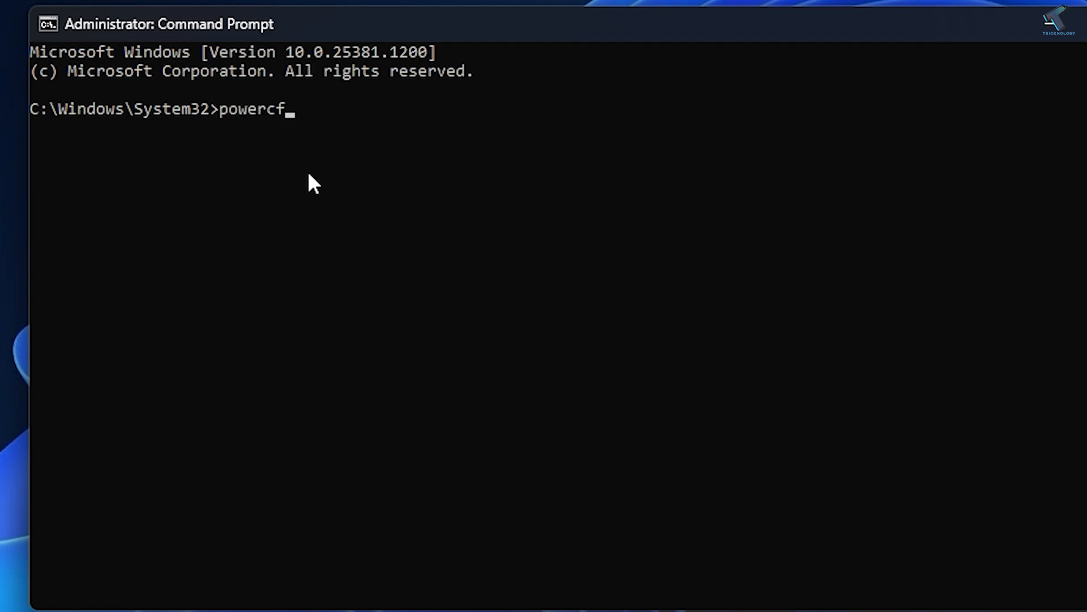
pyautogui.write('g /h')
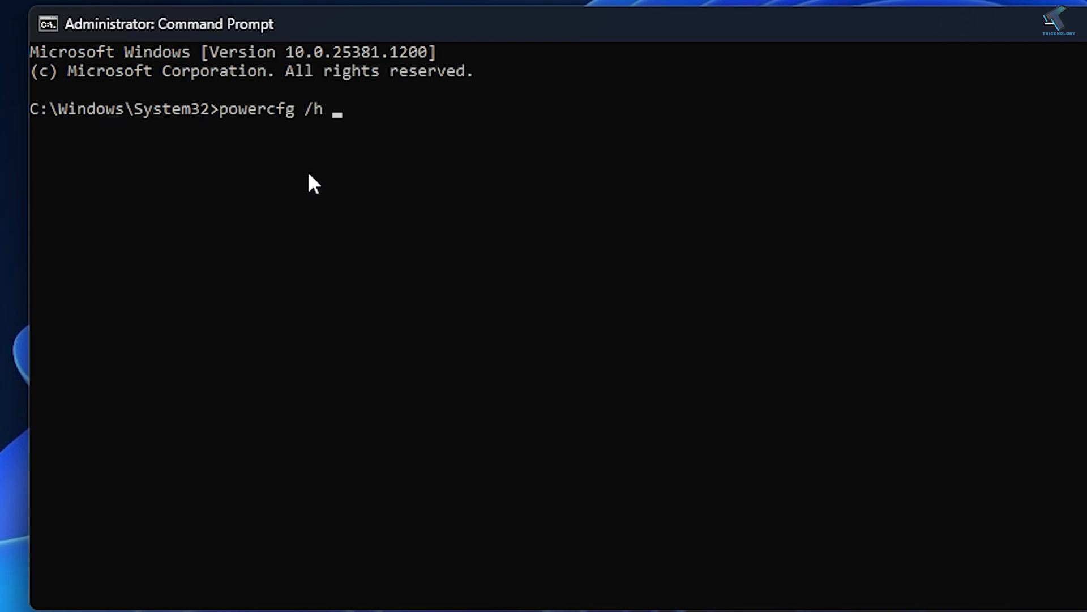
pyautogui.write('on')
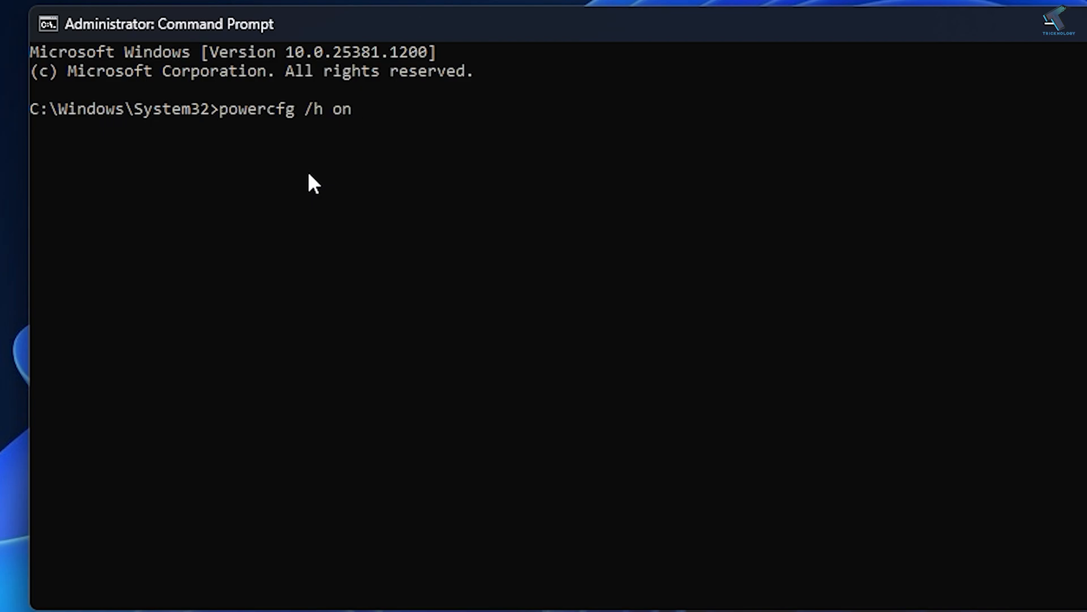
pyautogui.press('Backspace')
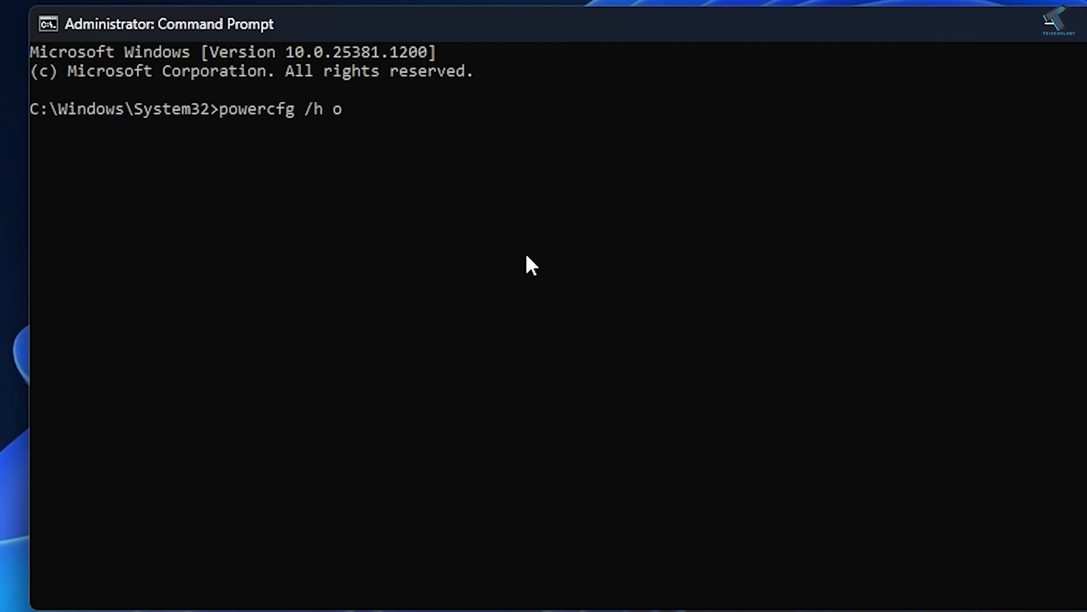
pyautogui.write('f')
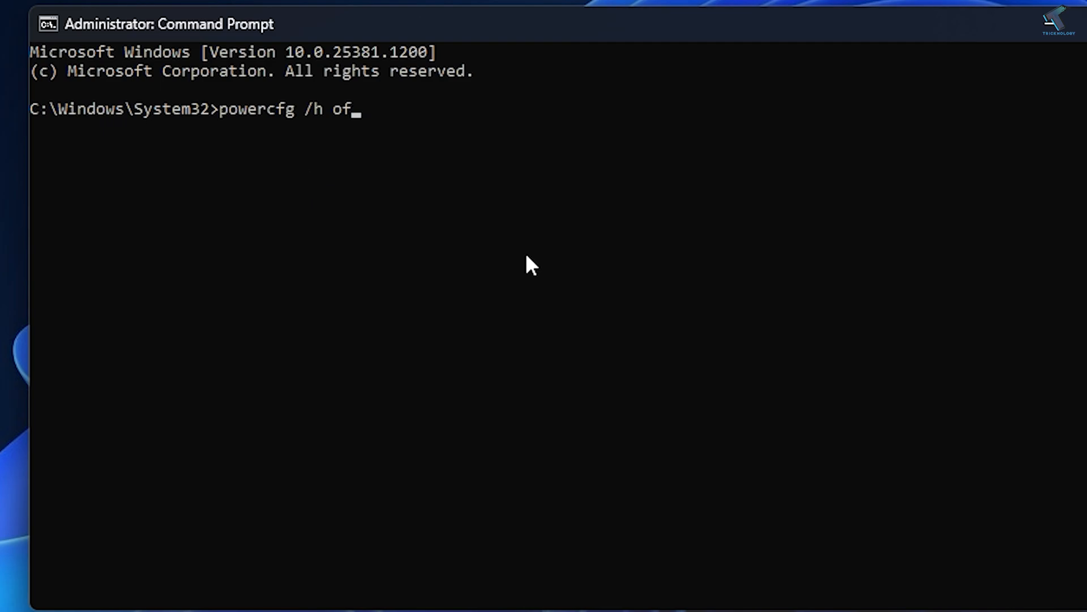
pyautogui.write('f')
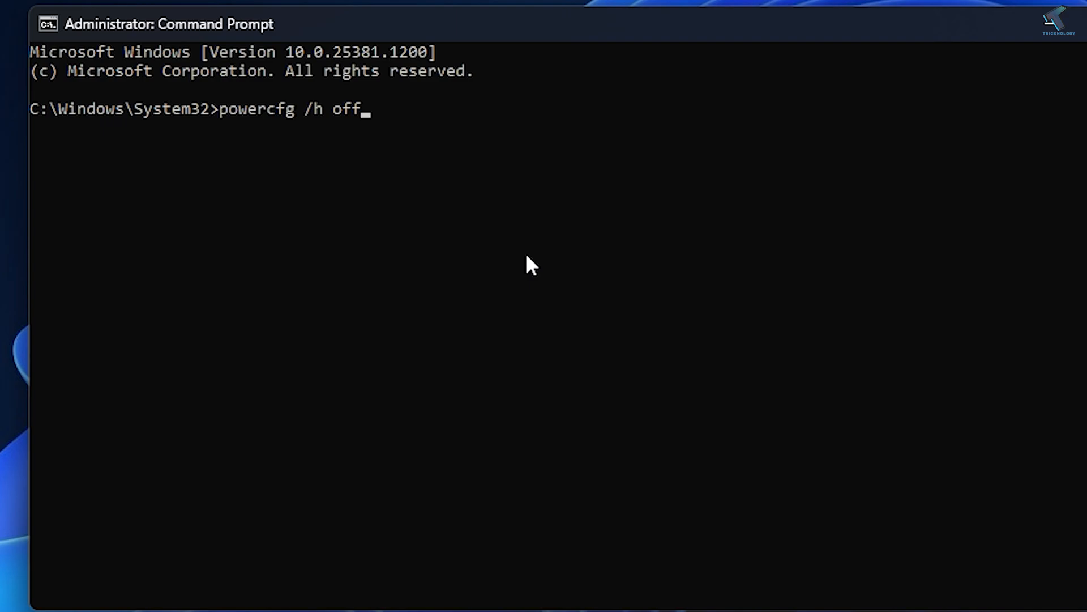
pyautogui.press('Enter')
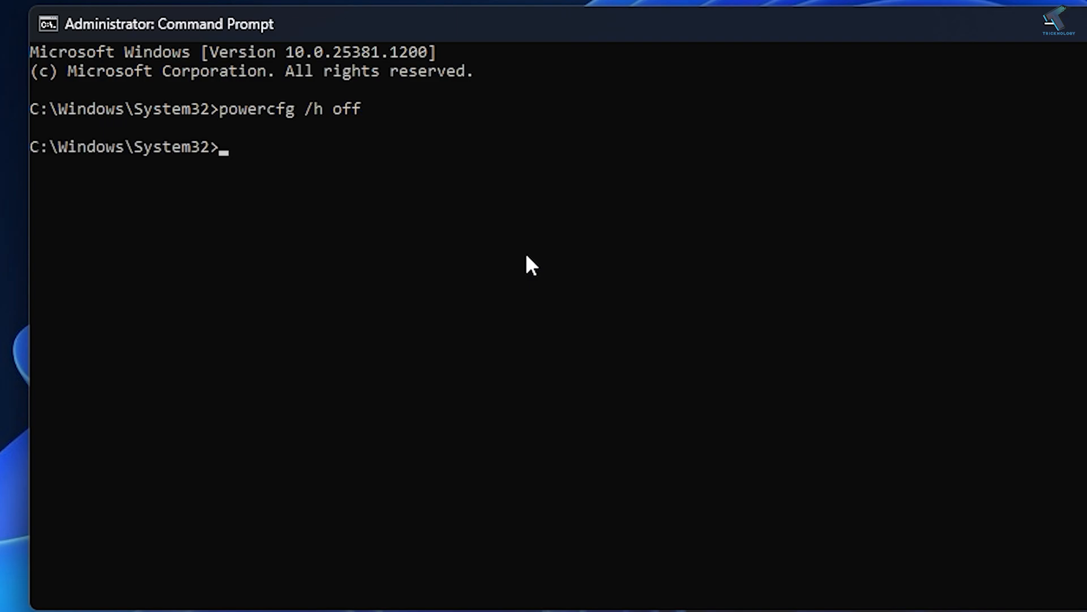
pyautogui.write('powercfg /h on')
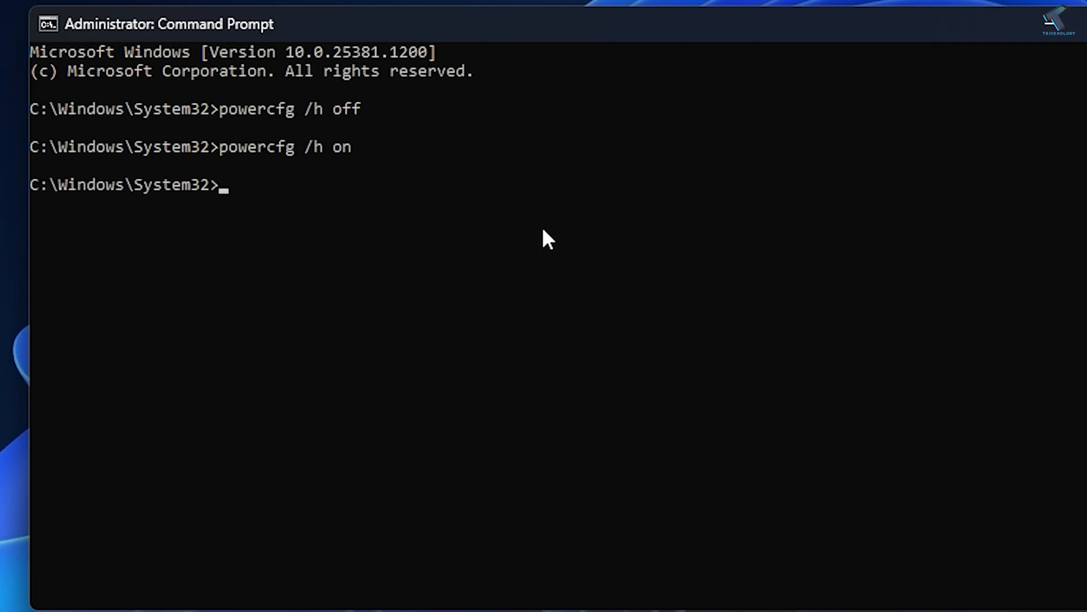
pyautogui.moveTo(419, 368)
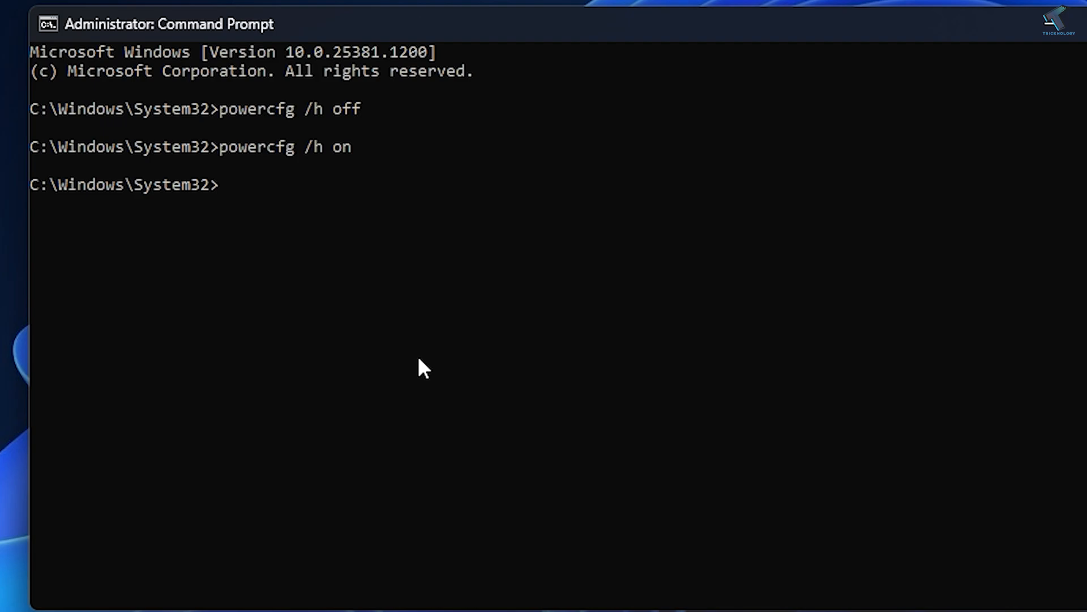
pyautogui.moveTo(410, 366)
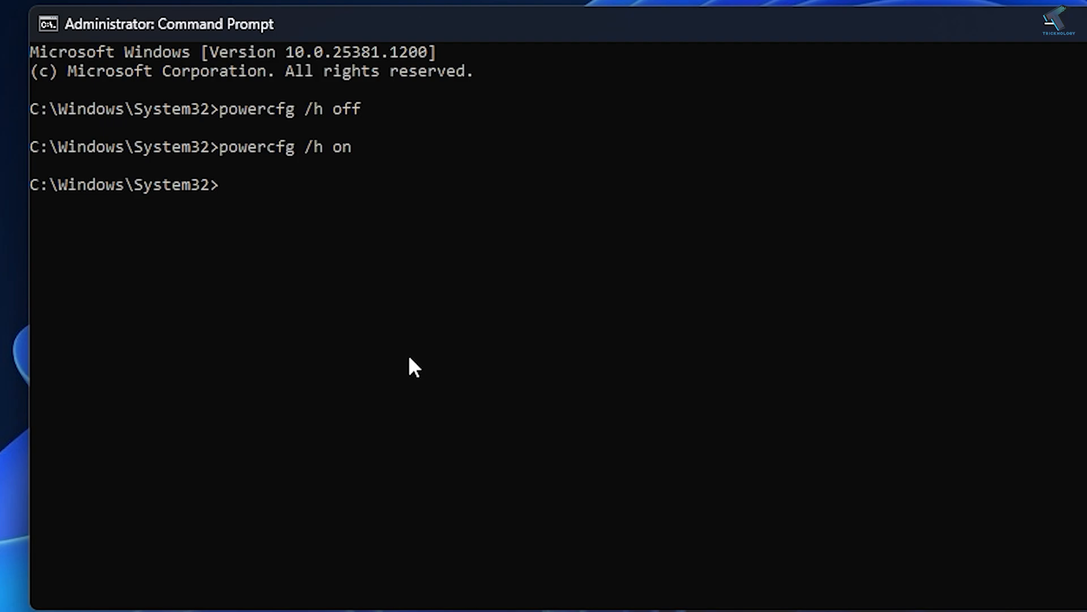